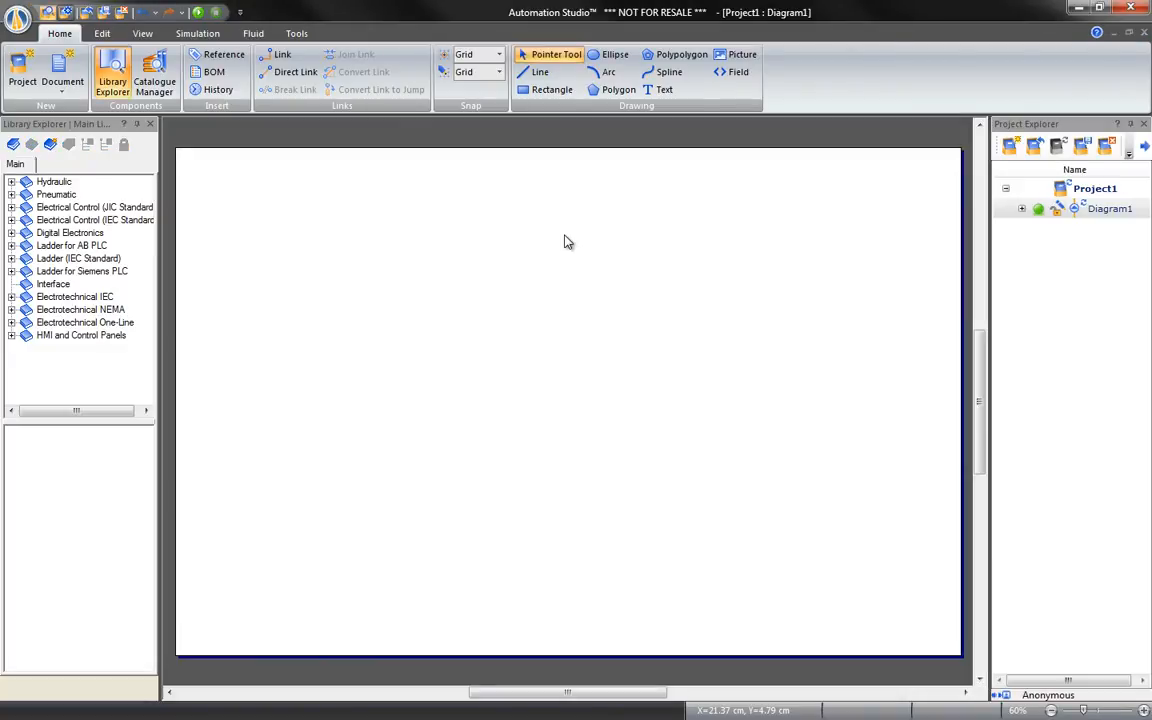
pyautogui.moveTo(236, 156)
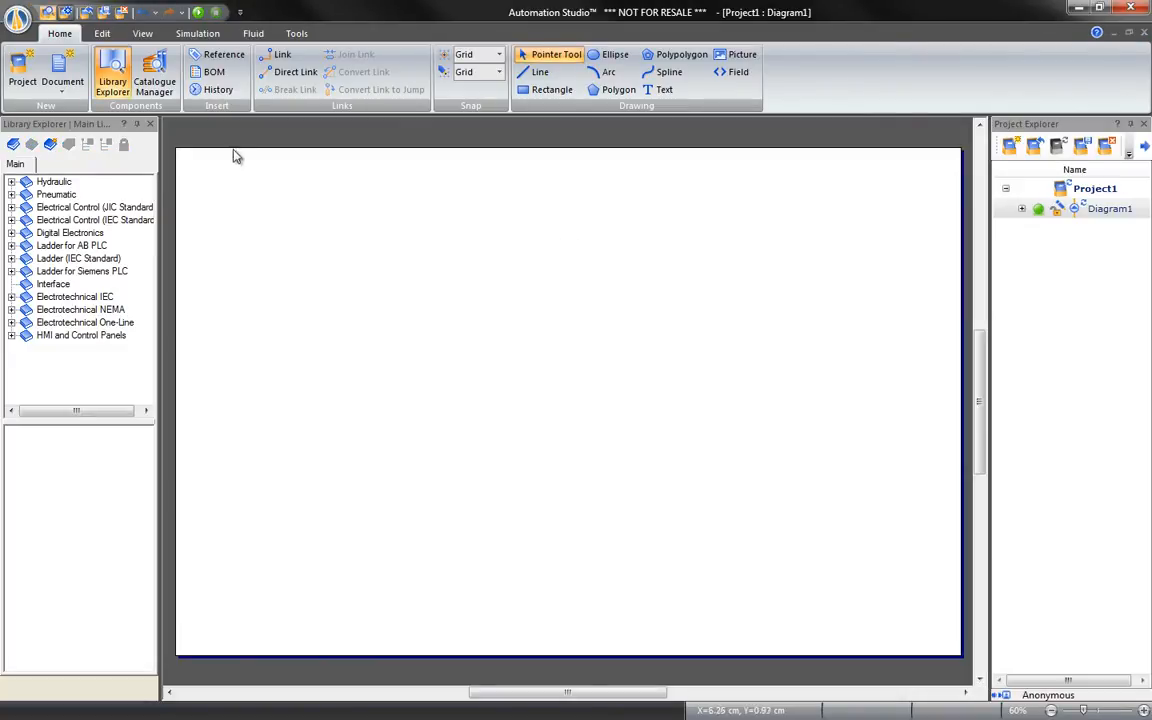
# Show the Hydraulic category's component thumbnails in the Library Explorer.
pyautogui.click(54, 180)
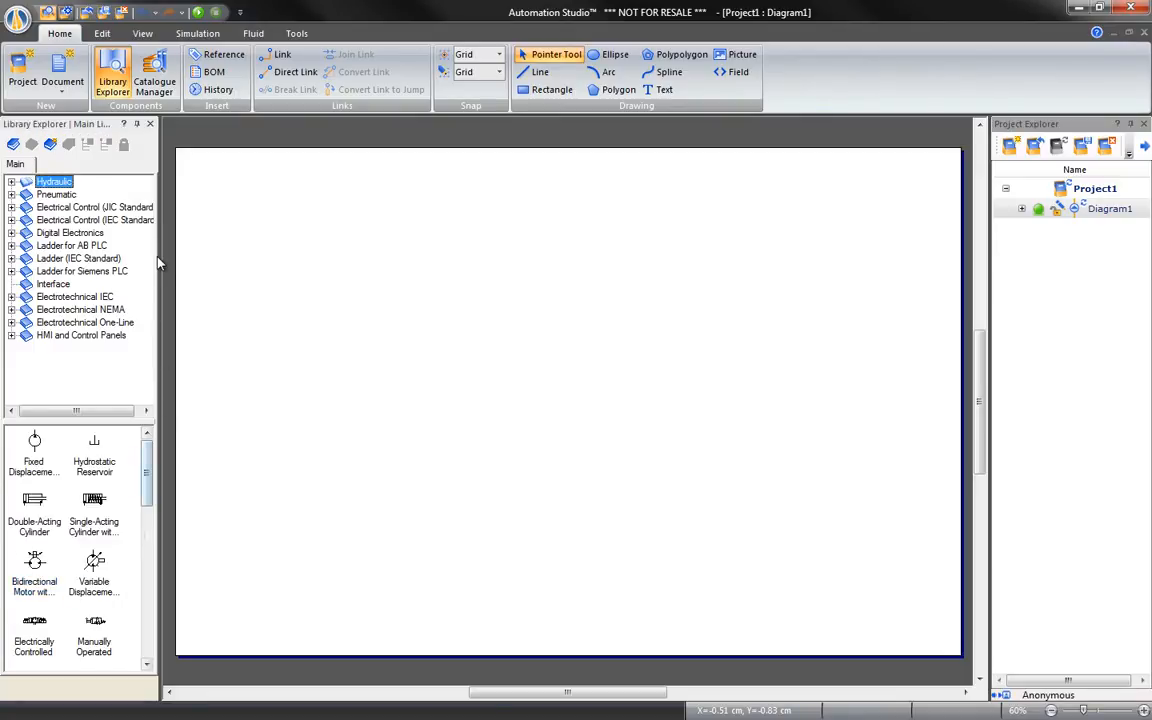
pyautogui.moveTo(1036, 120)
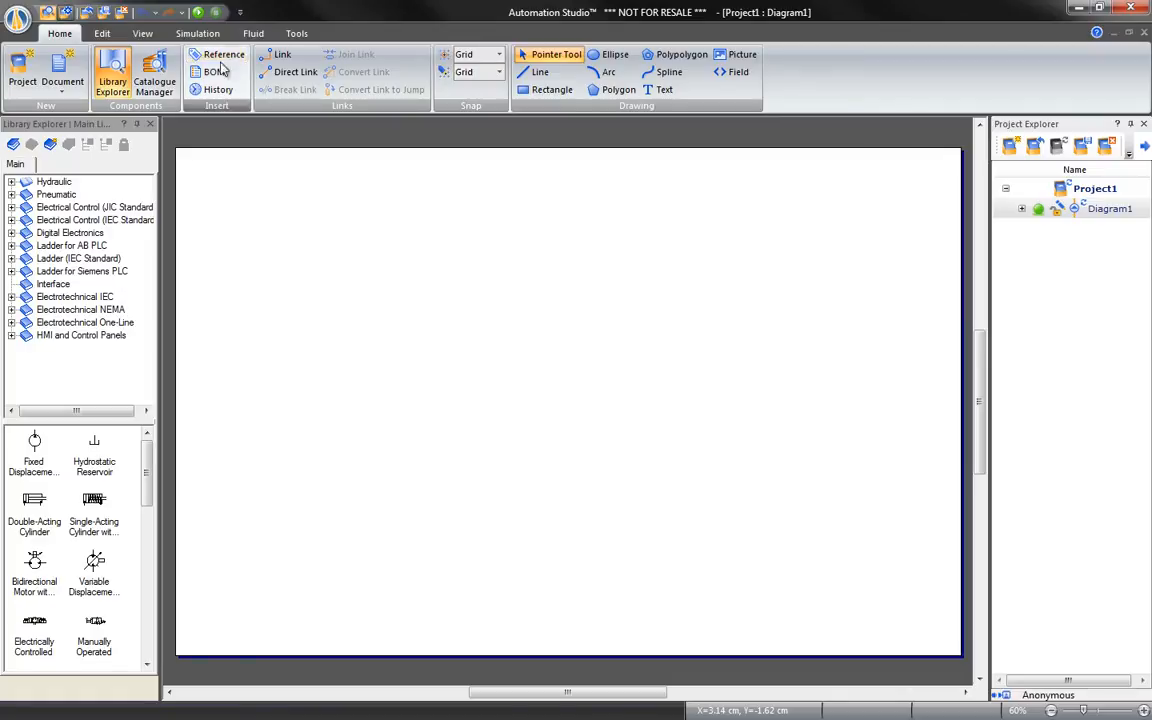
# Browse the Edit, View, Simulation, Fluid and Tools ribbon tabs in turn.
pyautogui.click(102, 32)
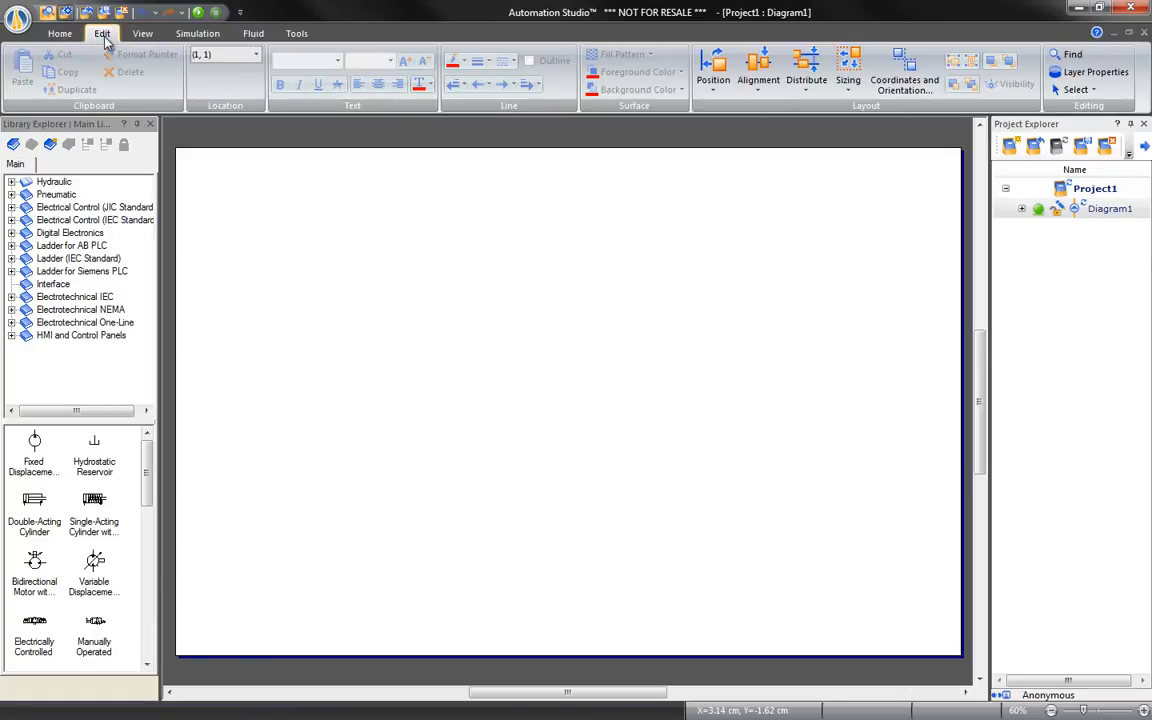
pyautogui.click(142, 32)
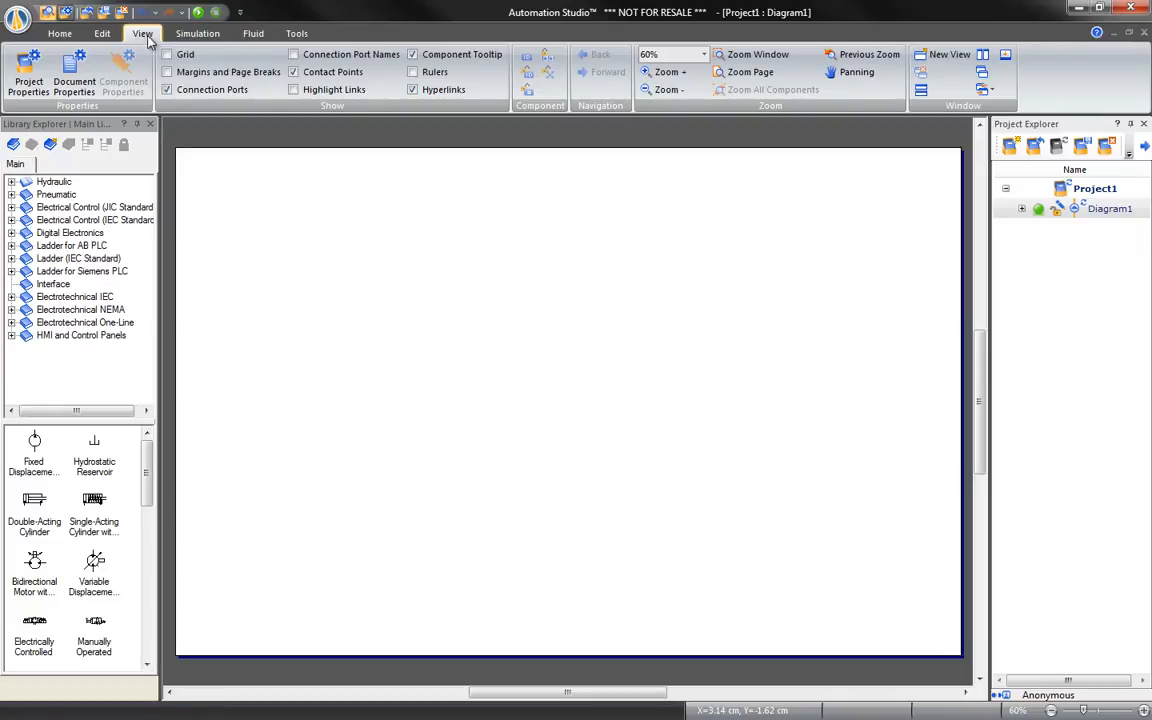
pyautogui.click(196, 32)
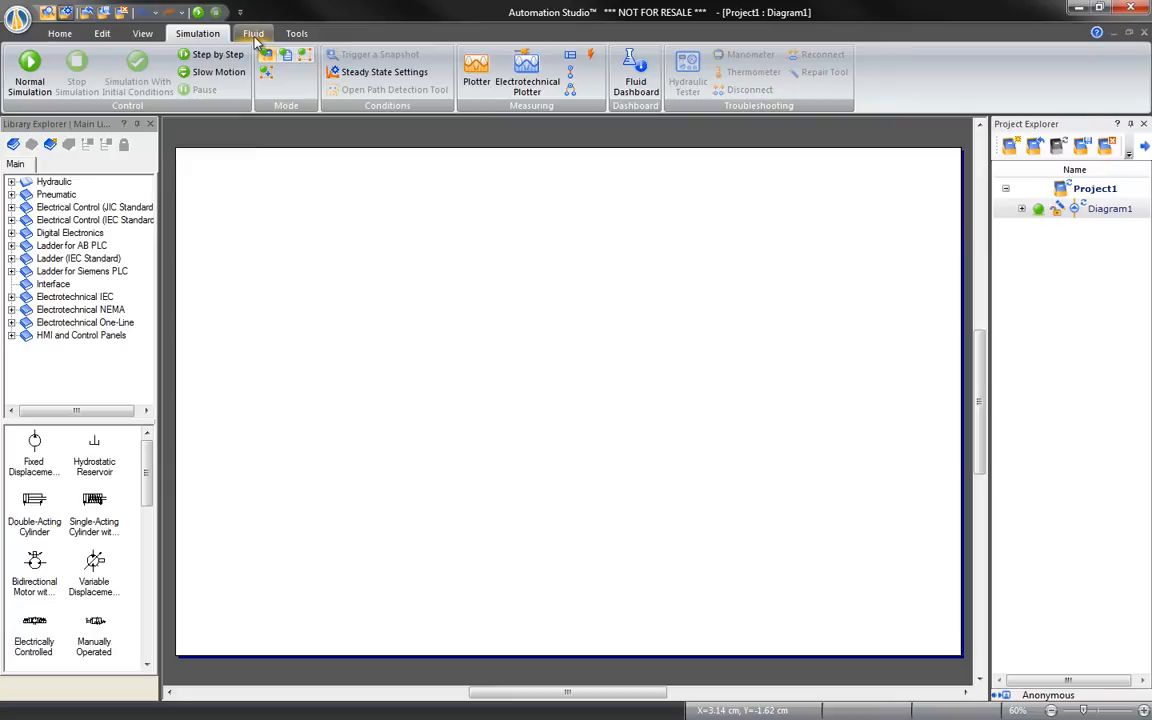
pyautogui.click(252, 32)
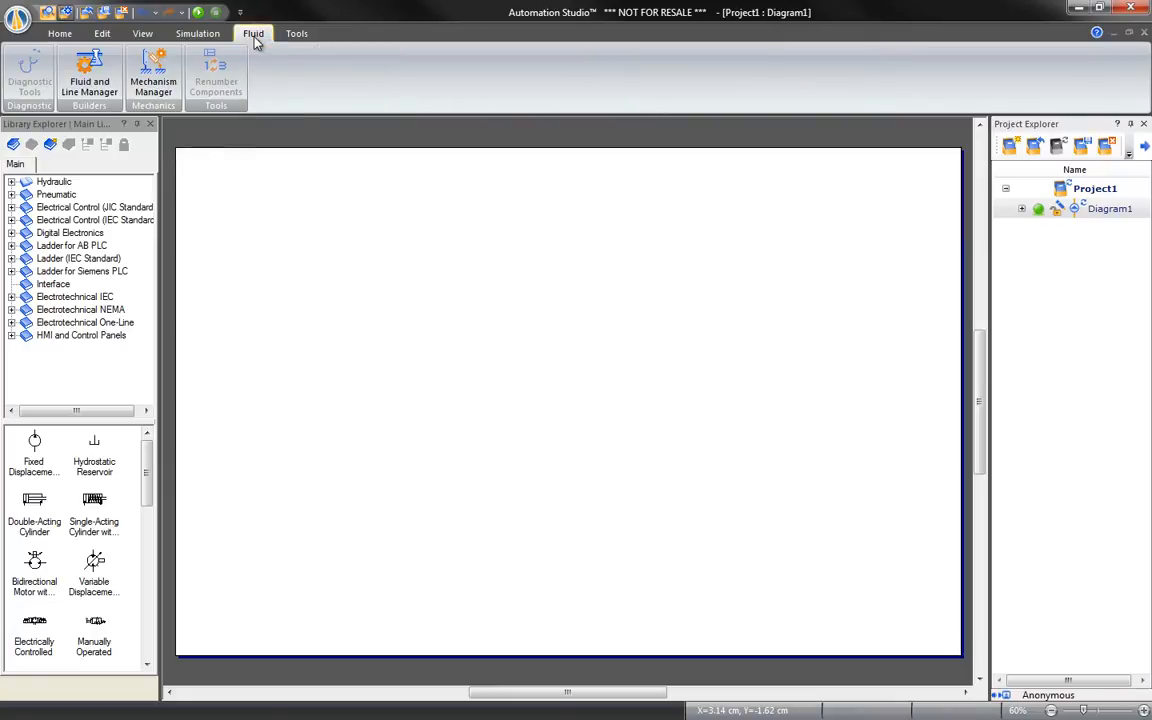
pyautogui.click(296, 32)
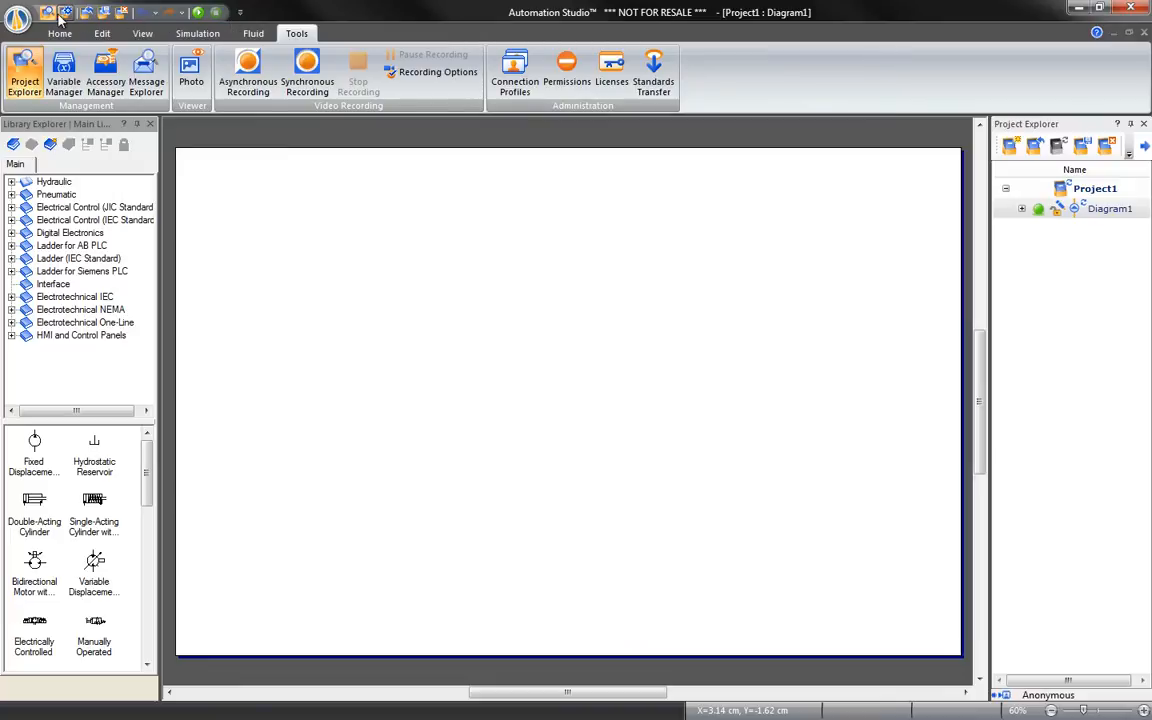
# Hide and restore the Project Explorer, then return to the Home ribbon.
pyautogui.click(1144, 124)
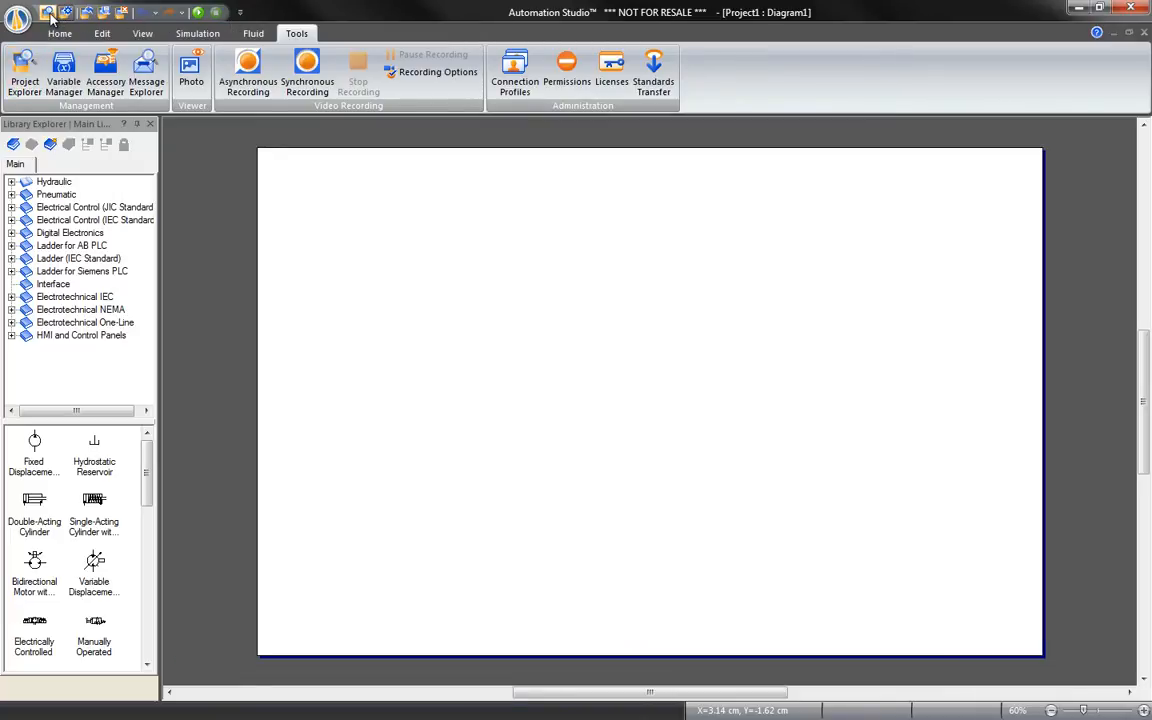
pyautogui.click(24, 72)
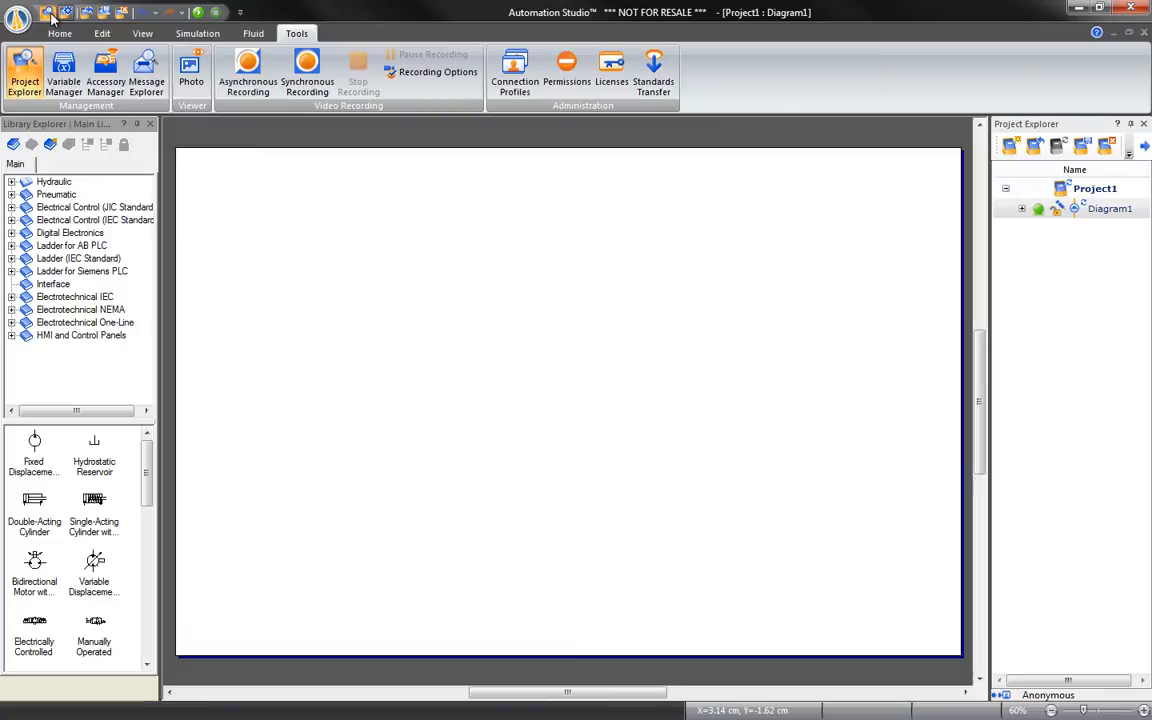
pyautogui.click(60, 32)
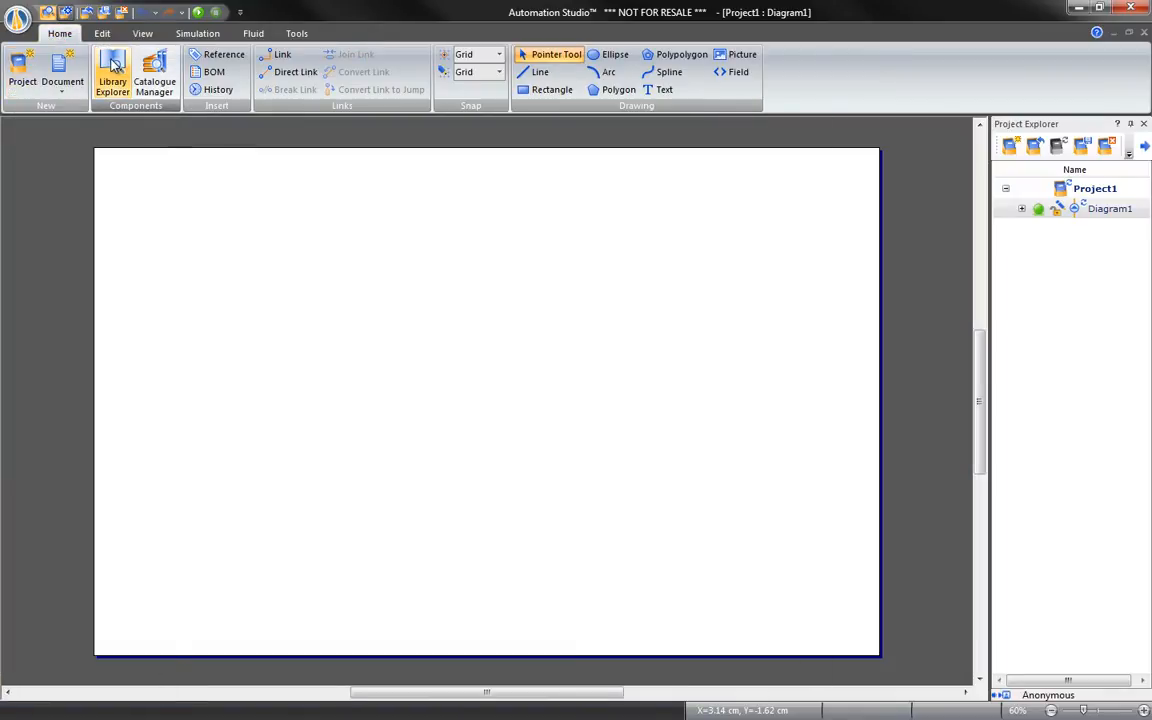
# Reopen Library Explorer, roll it up to its title bar and start dragging Project Explorer.
pyautogui.click(112, 76)
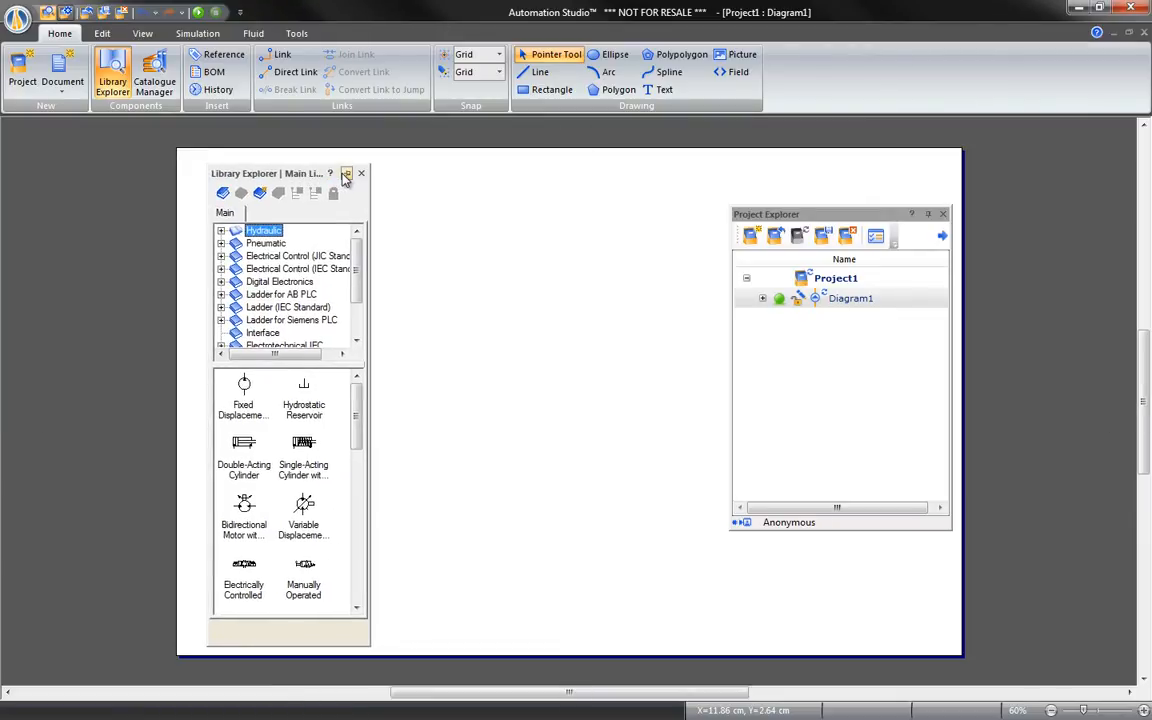
pyautogui.click(346, 172)
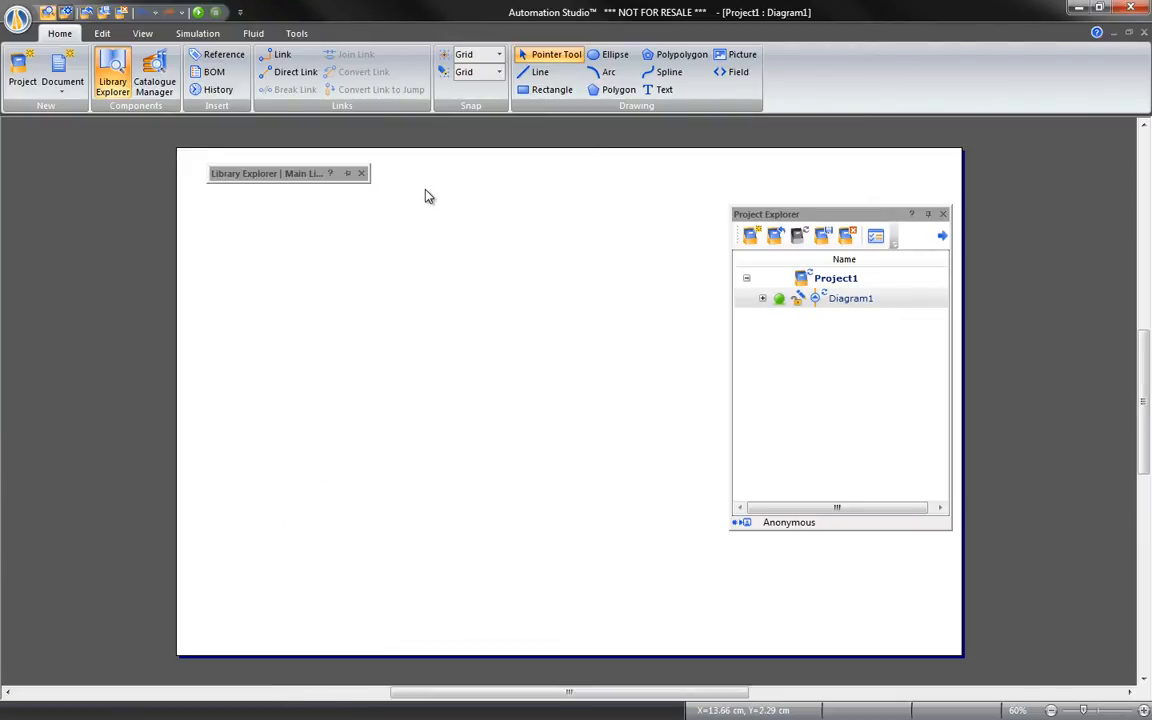
pyautogui.click(348, 172)
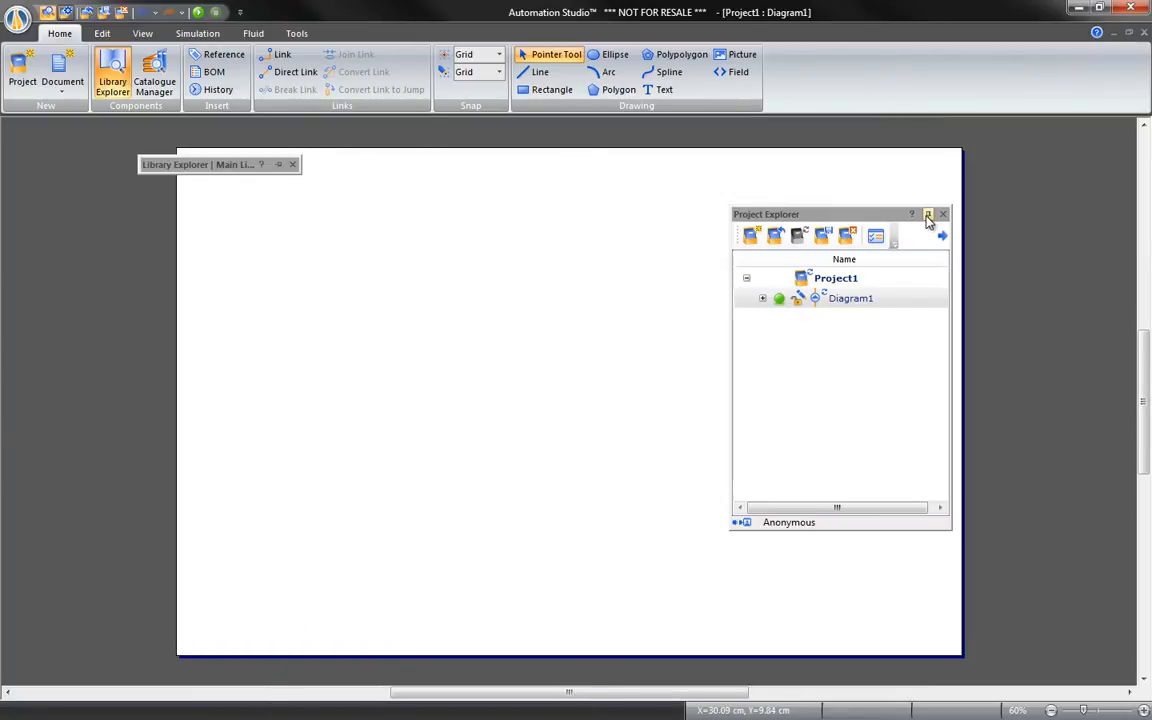
pyautogui.click(928, 214)
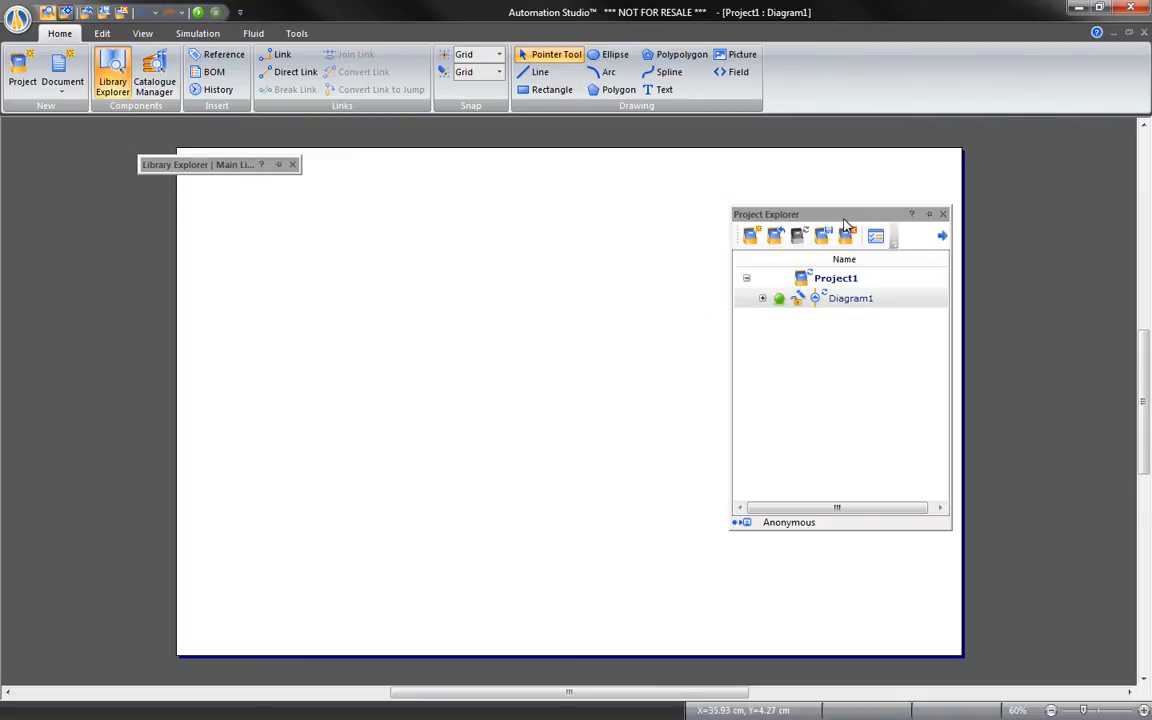
pyautogui.moveTo(884, 220)
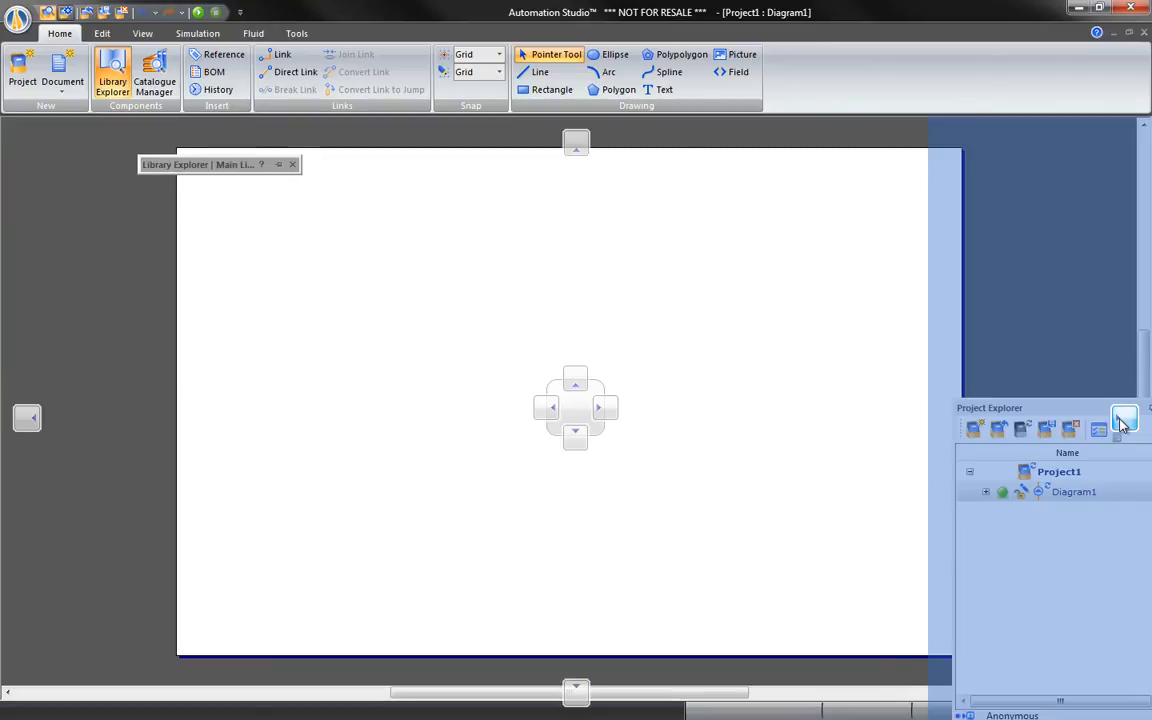
# Dock Project Explorer on the right edge and set Library Explorer to auto-hide on the left.
pyautogui.click(1124, 418)
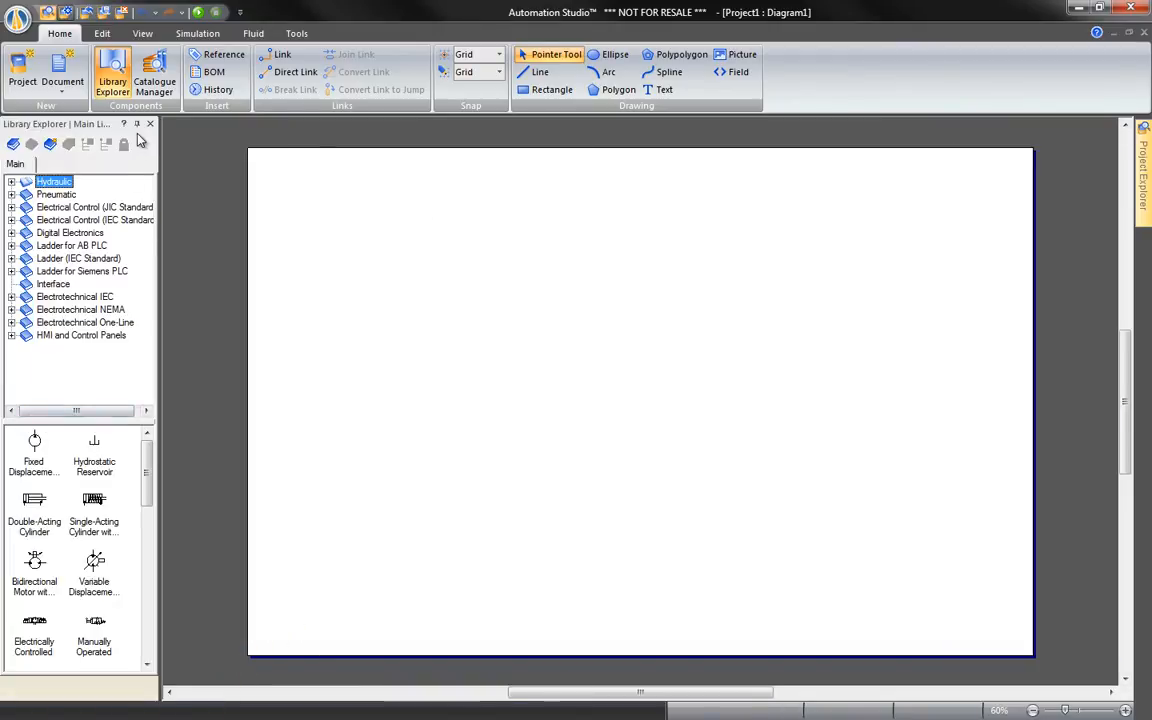
pyautogui.click(150, 124)
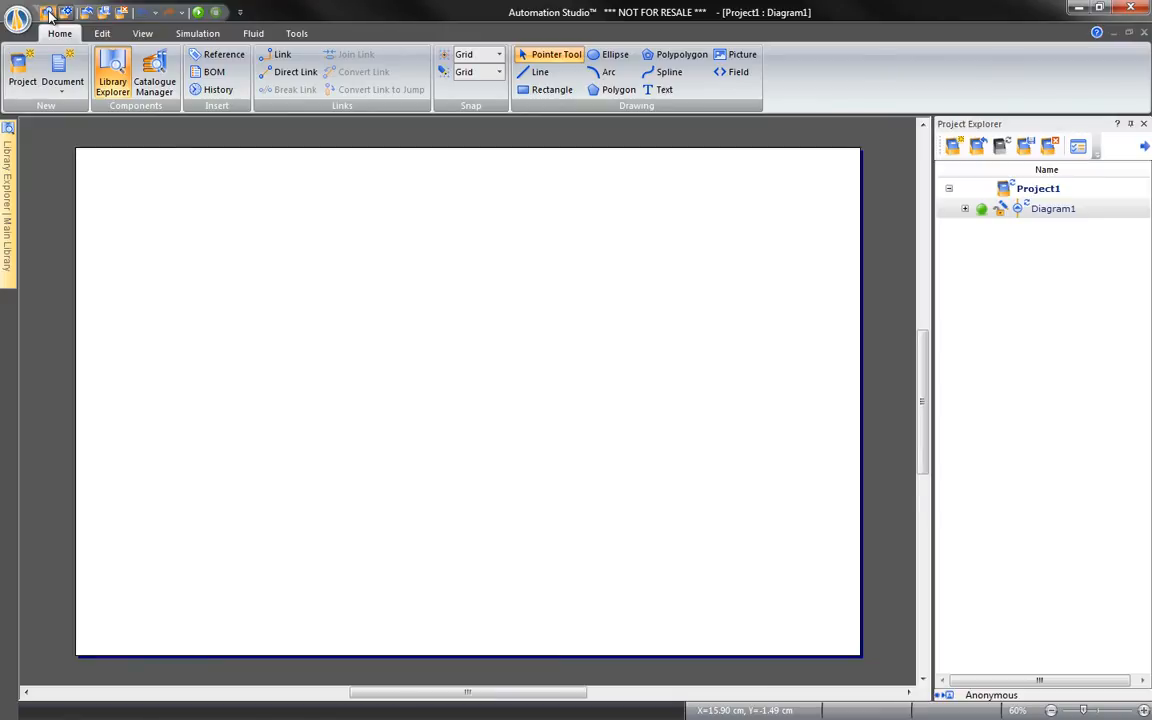
pyautogui.moveTo(240, 14)
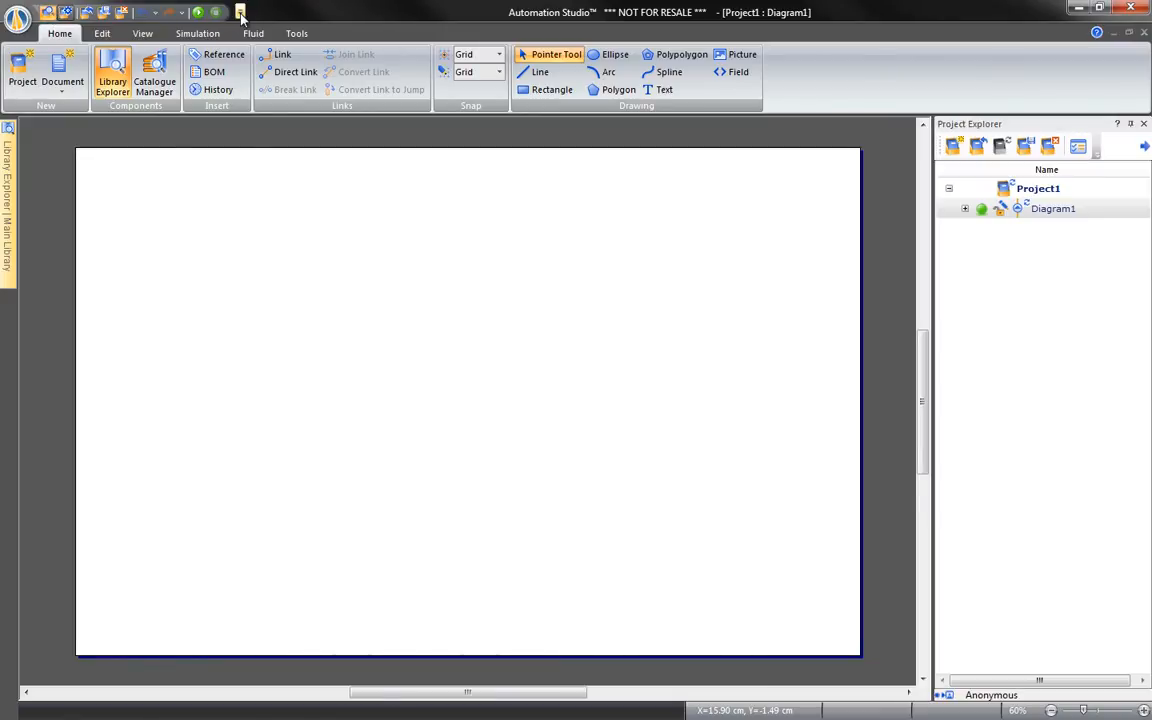
# In Quick Access Toolbar customisation, list the commands of the Home category.
pyautogui.click(240, 12)
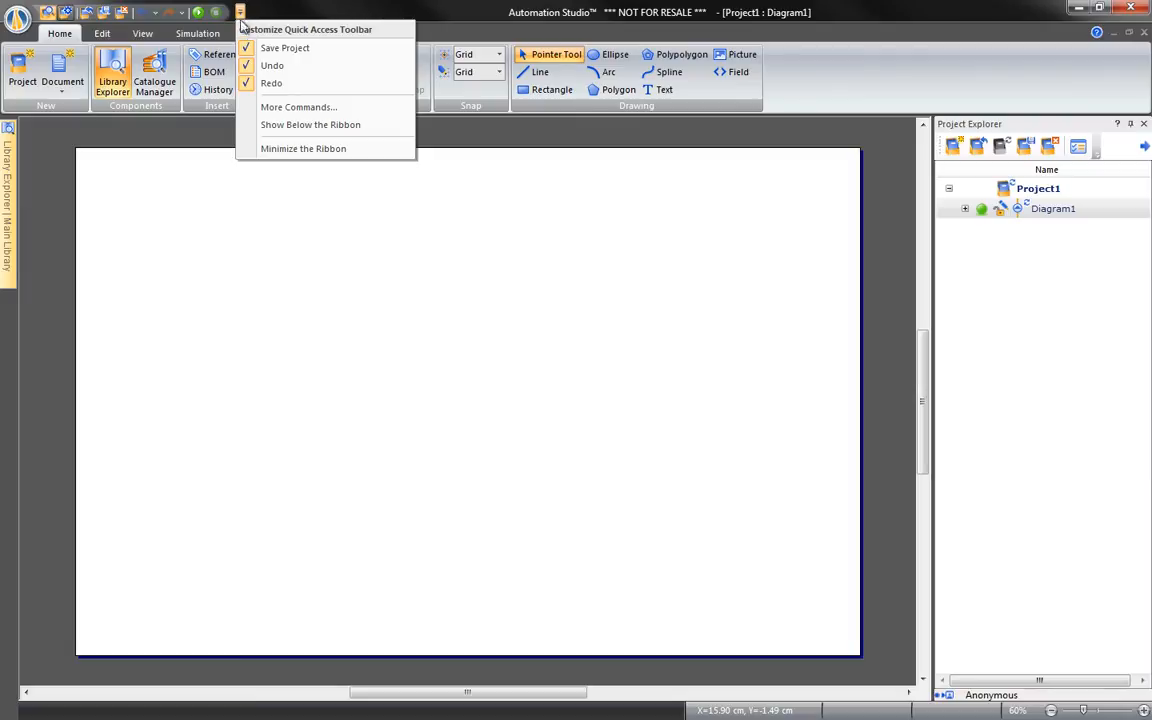
pyautogui.click(298, 108)
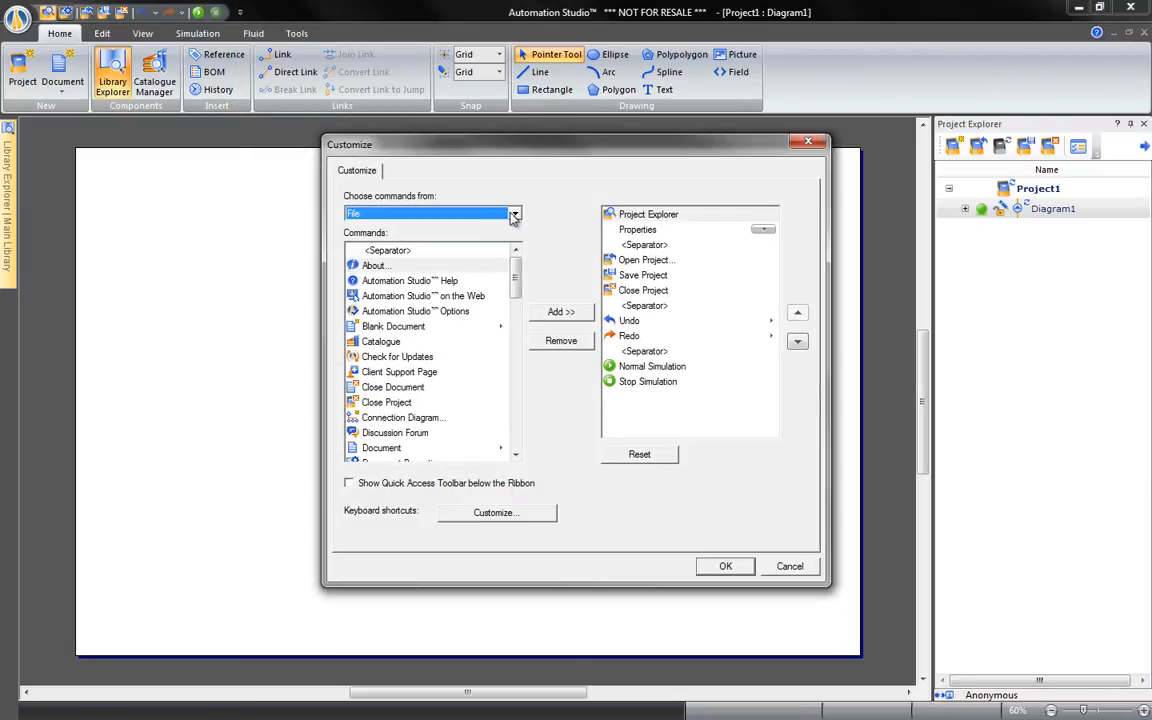
pyautogui.click(516, 212)
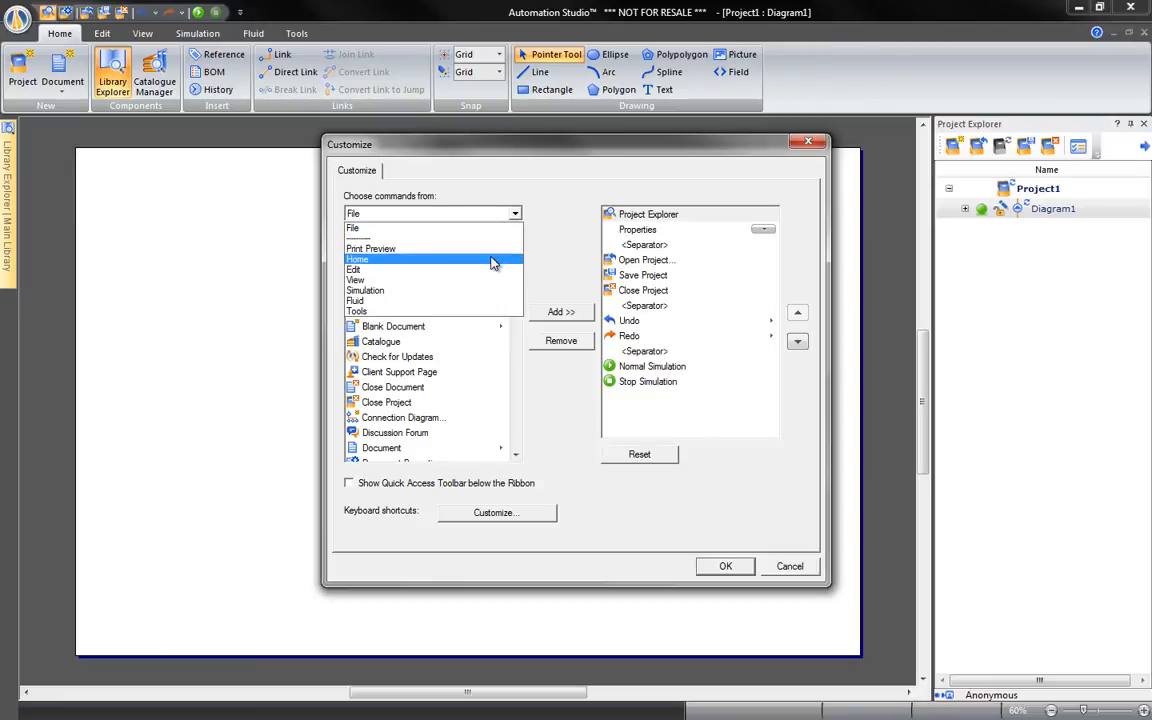
pyautogui.click(356, 260)
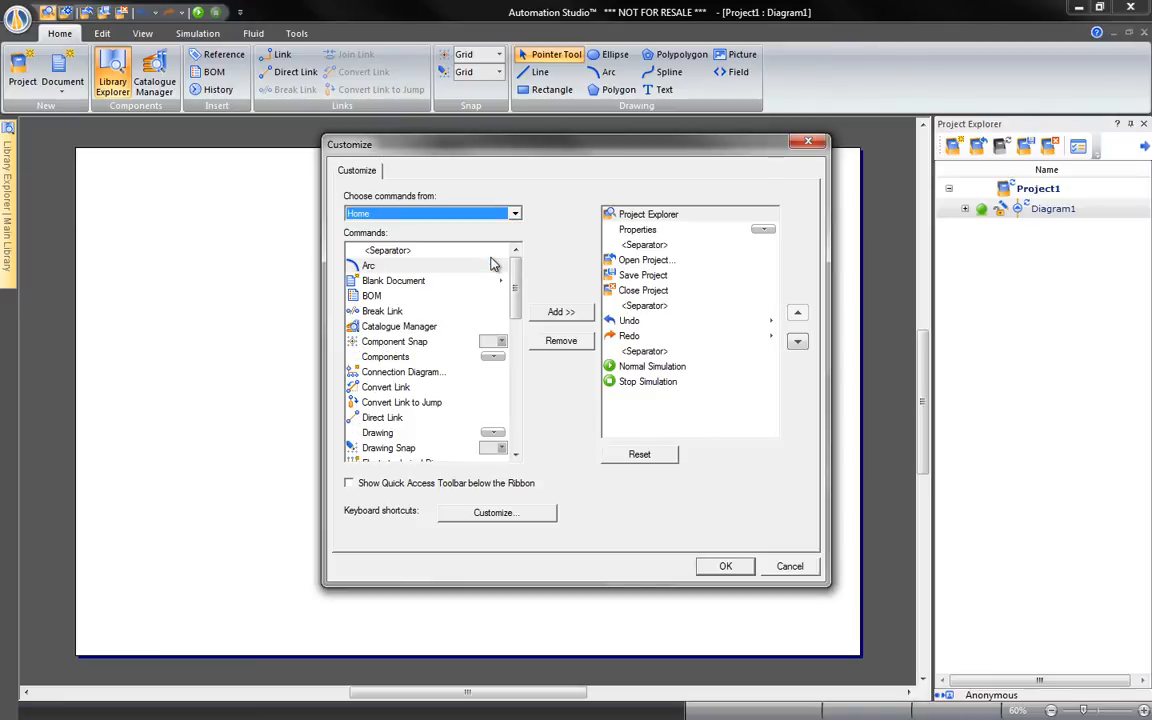
# Add Library Explorer and a separator to the Quick Access Toolbar and confirm.
pyautogui.scroll(-3)
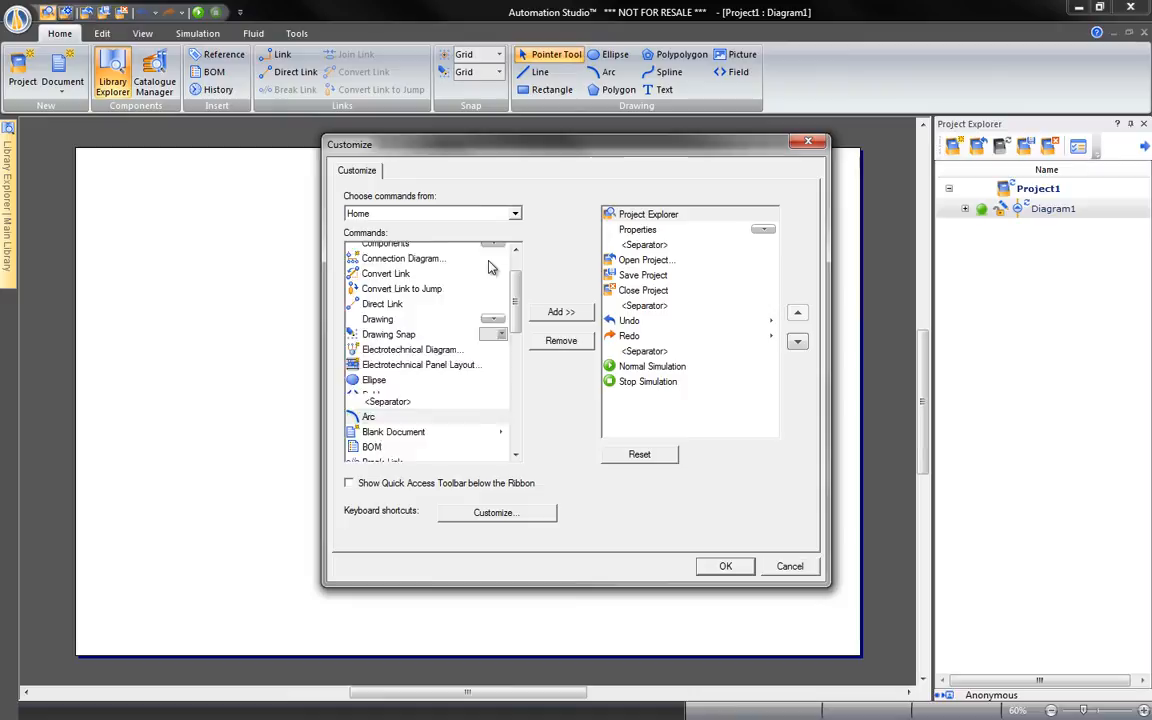
pyautogui.scroll(-3)
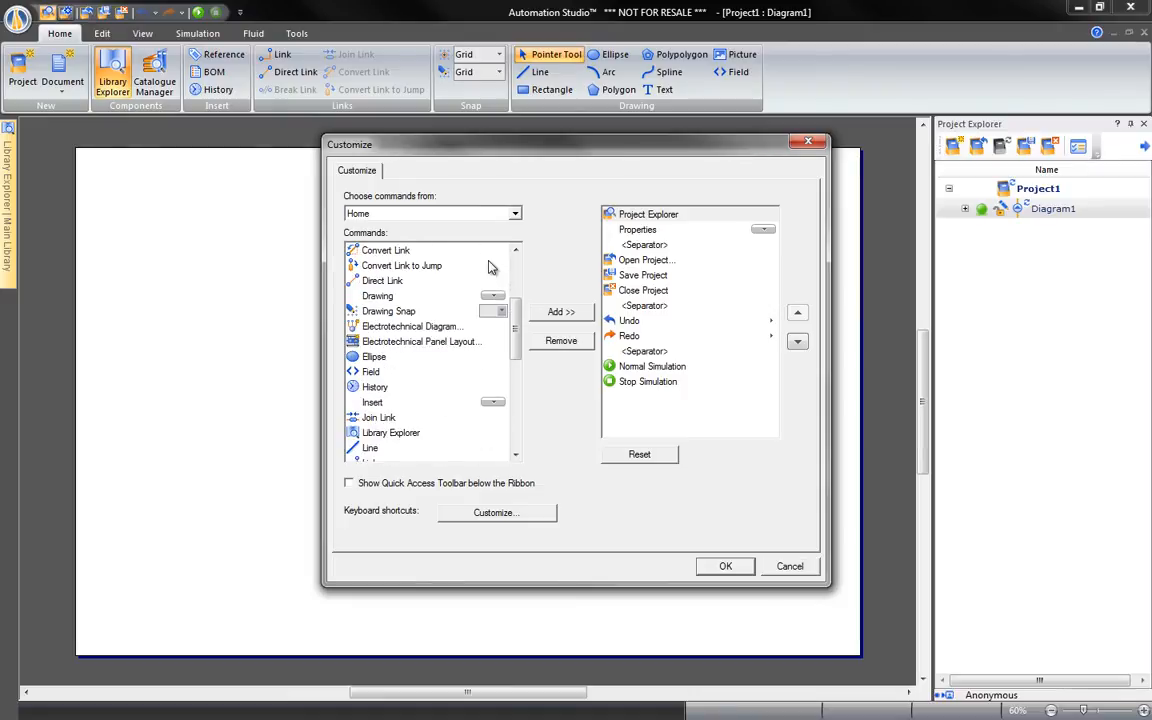
pyautogui.click(390, 432)
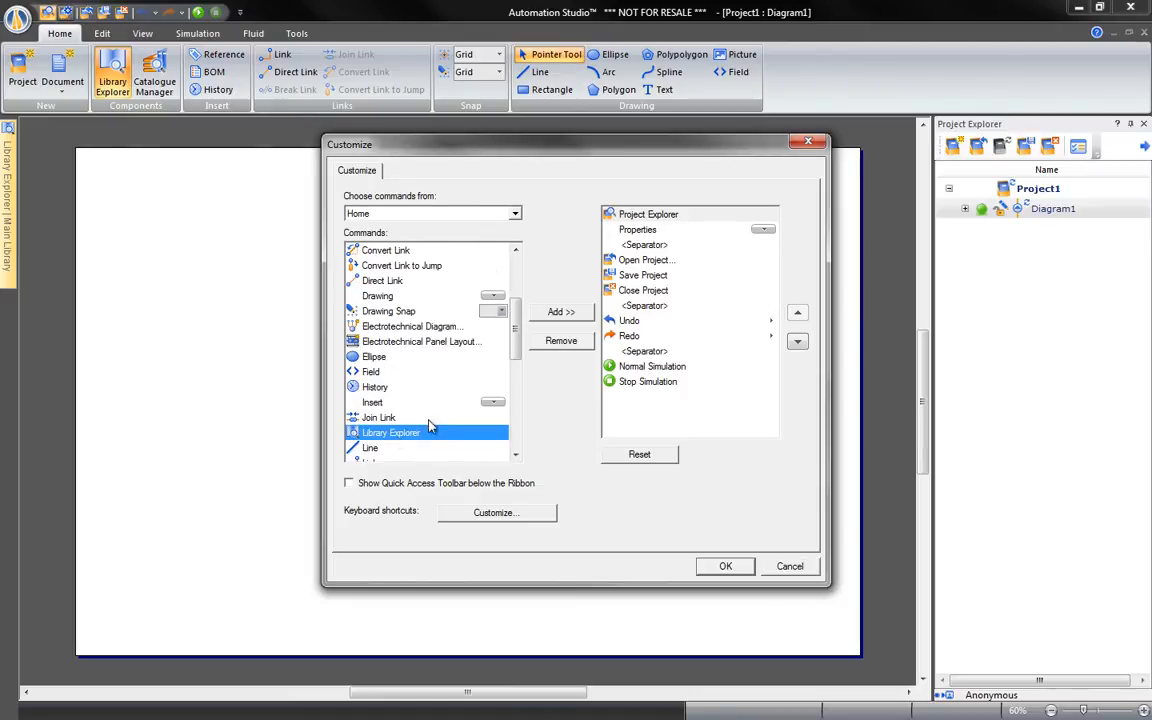
pyautogui.click(560, 312)
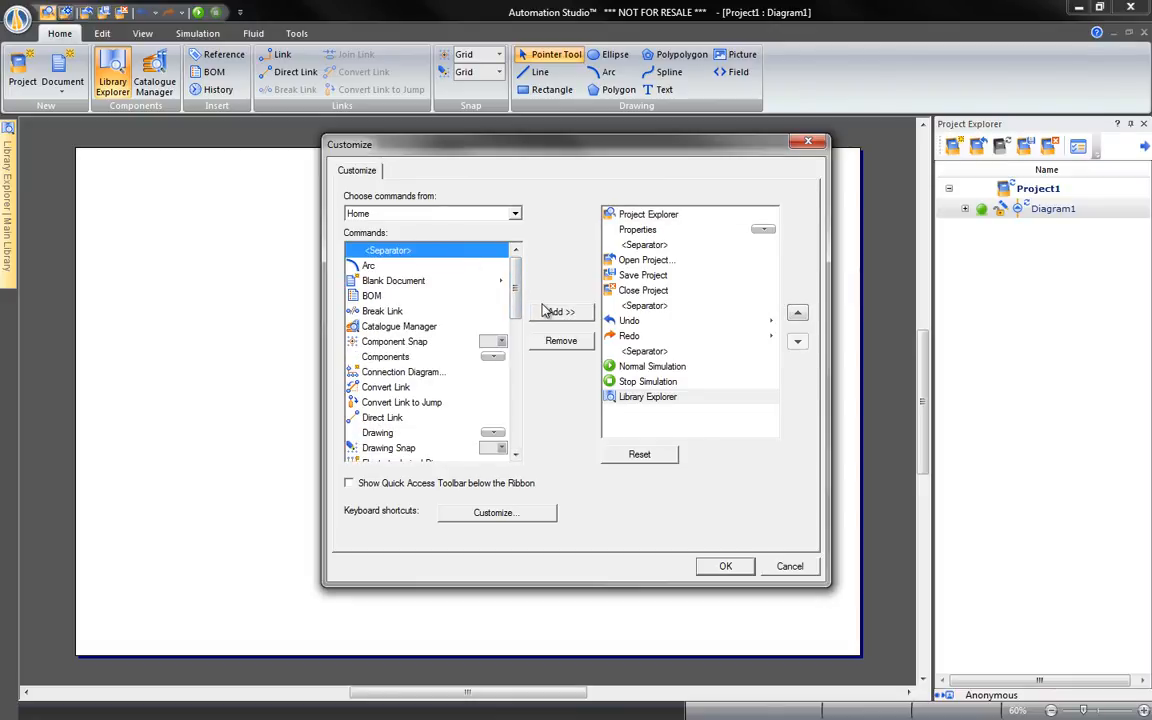
pyautogui.click(560, 312)
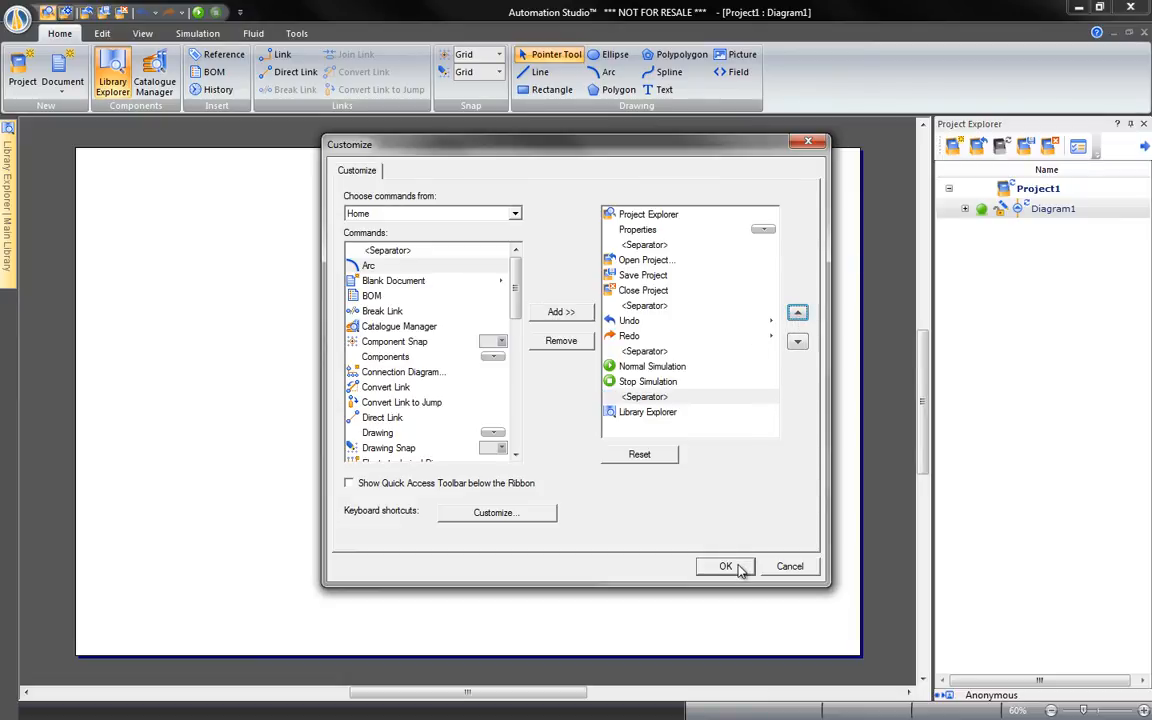
pyautogui.click(724, 566)
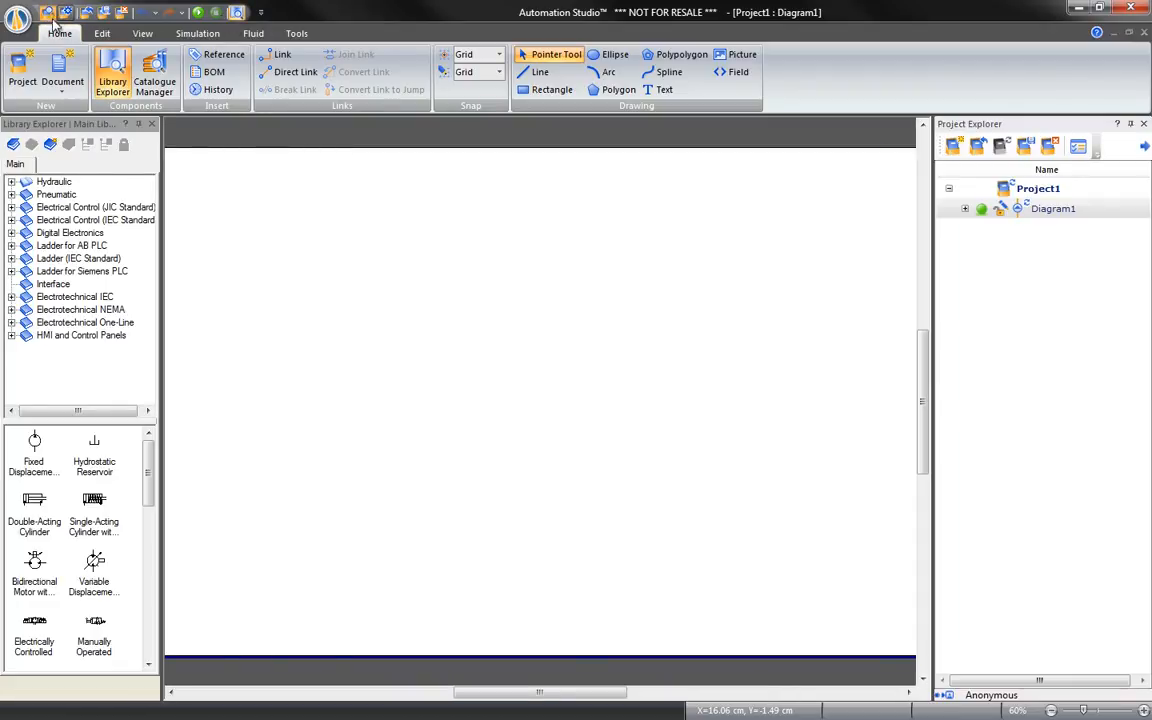
pyautogui.moveTo(316, 256)
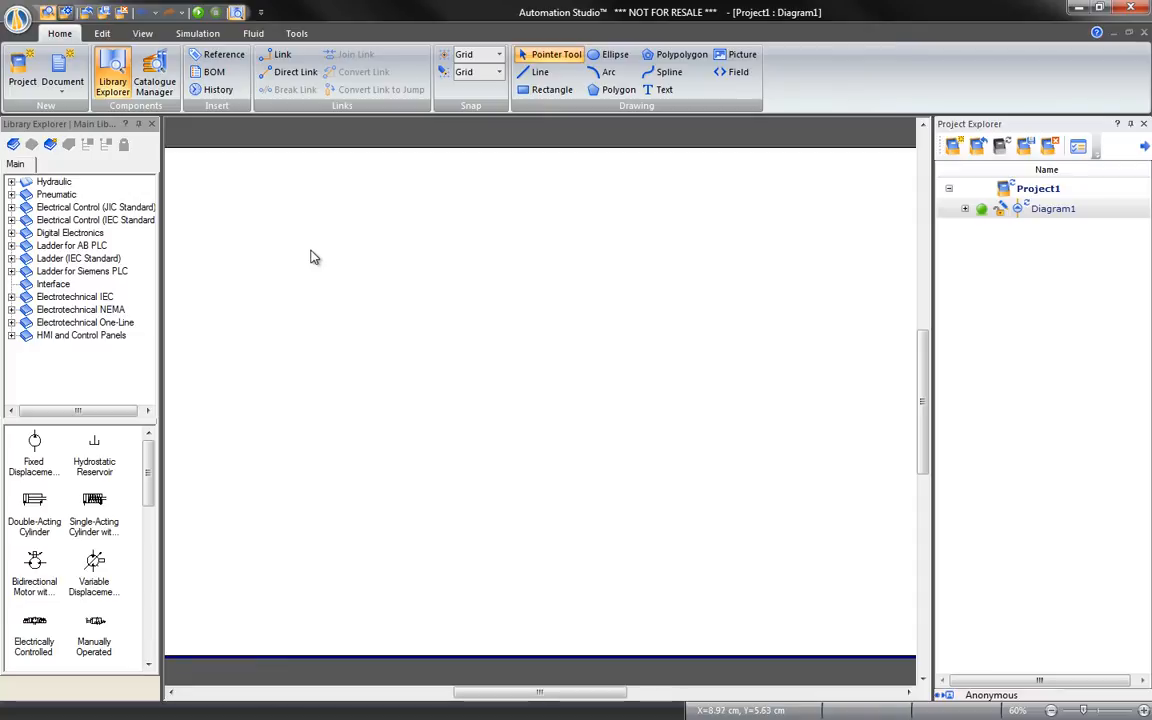